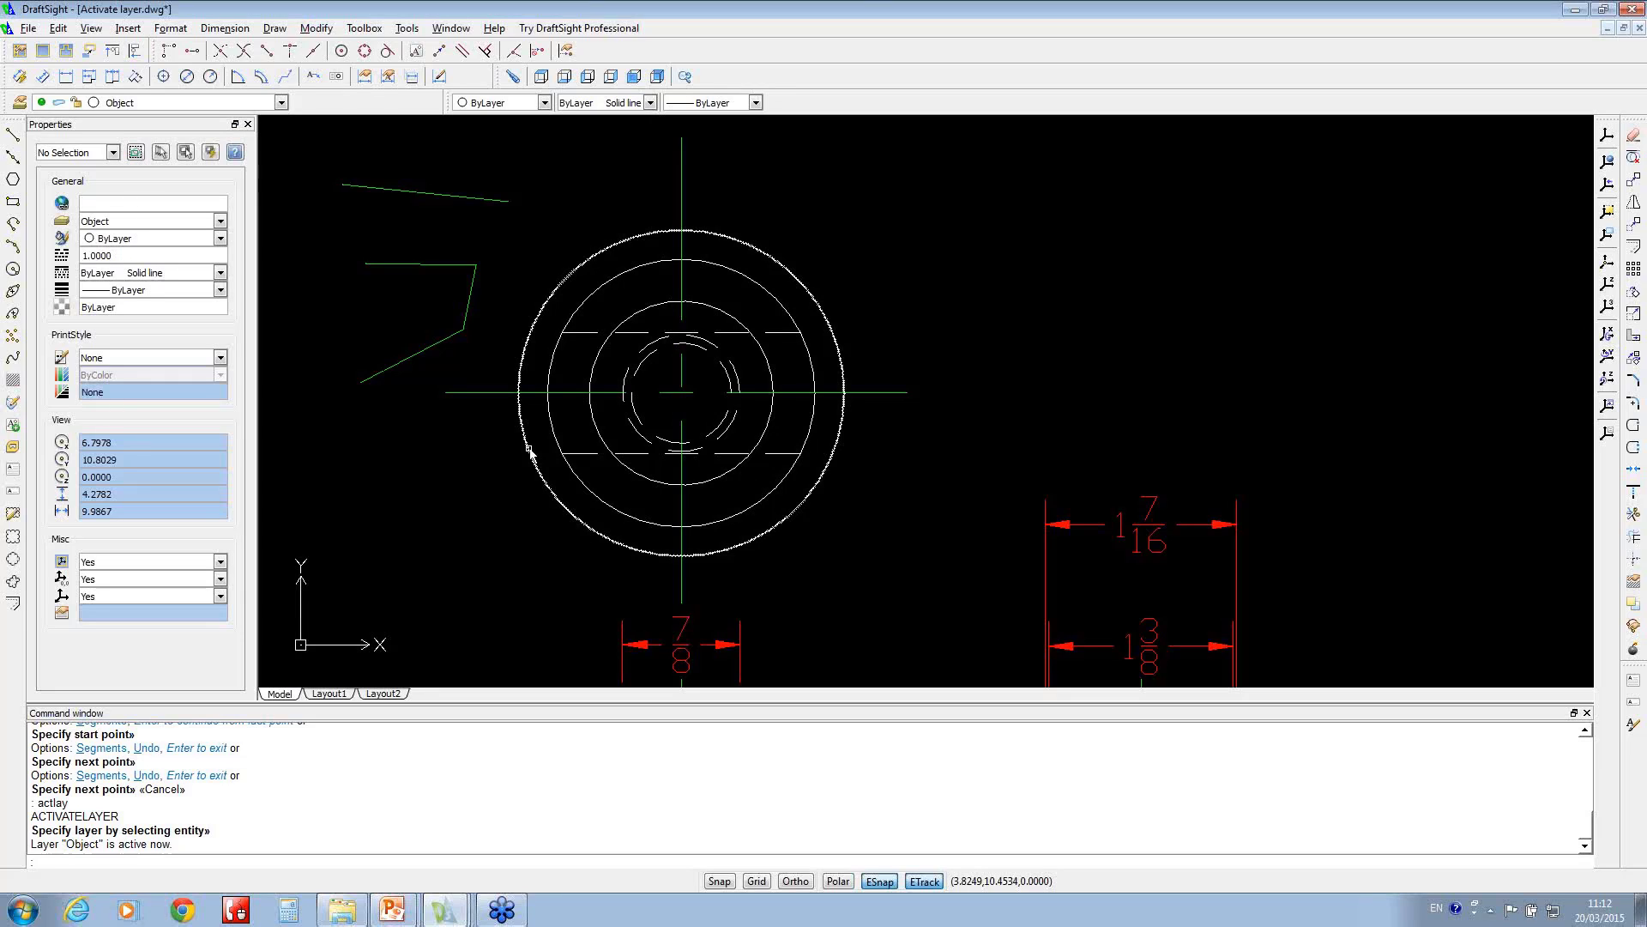
# Step: Start the Open command from the toolbar to bring up the file-selection dialog
pyautogui.click(28, 27)
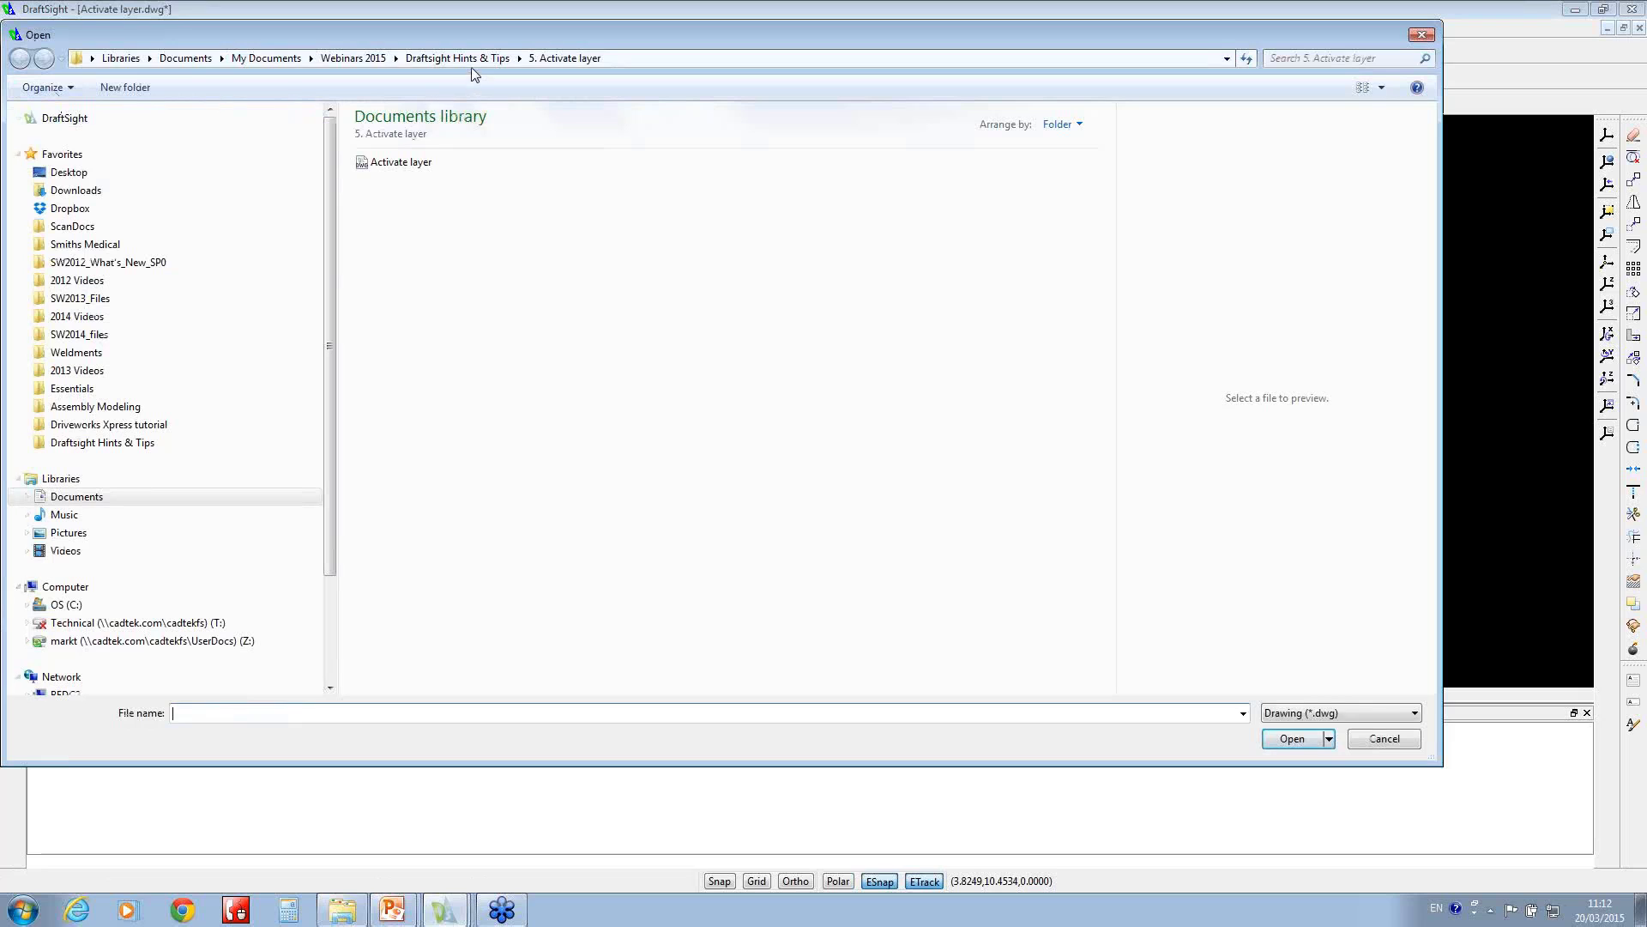
# Step: Open the 'section 8 aec' site plan drawing from the '6. Delete layer' folder
pyautogui.click(19, 59)
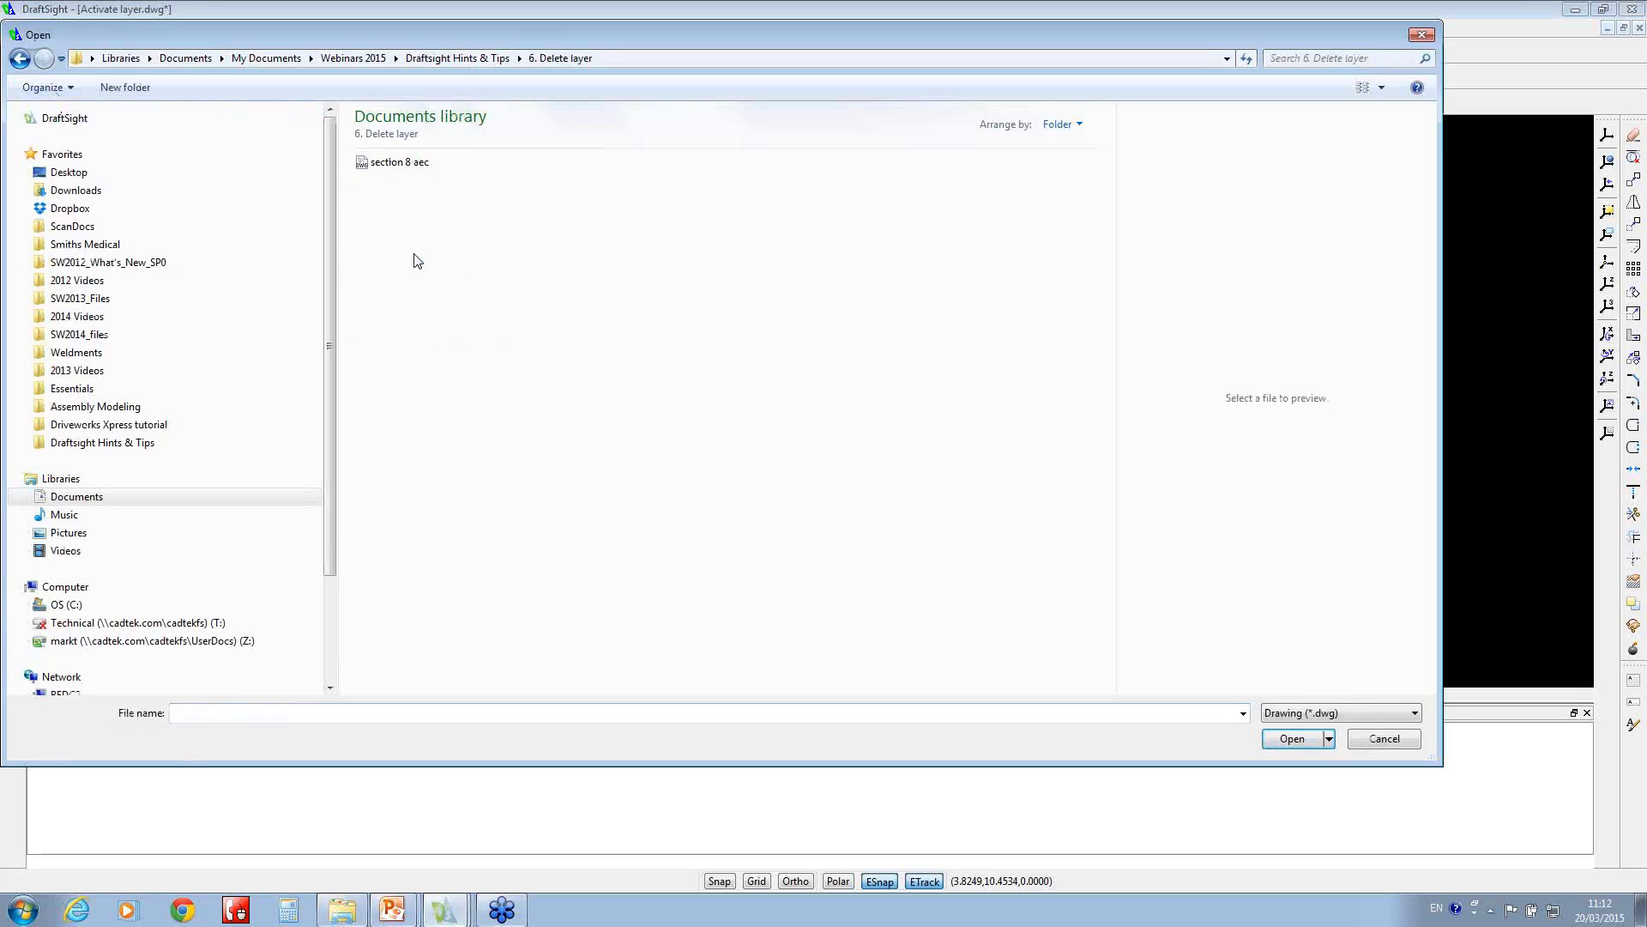
pyautogui.doubleClick(396, 161)
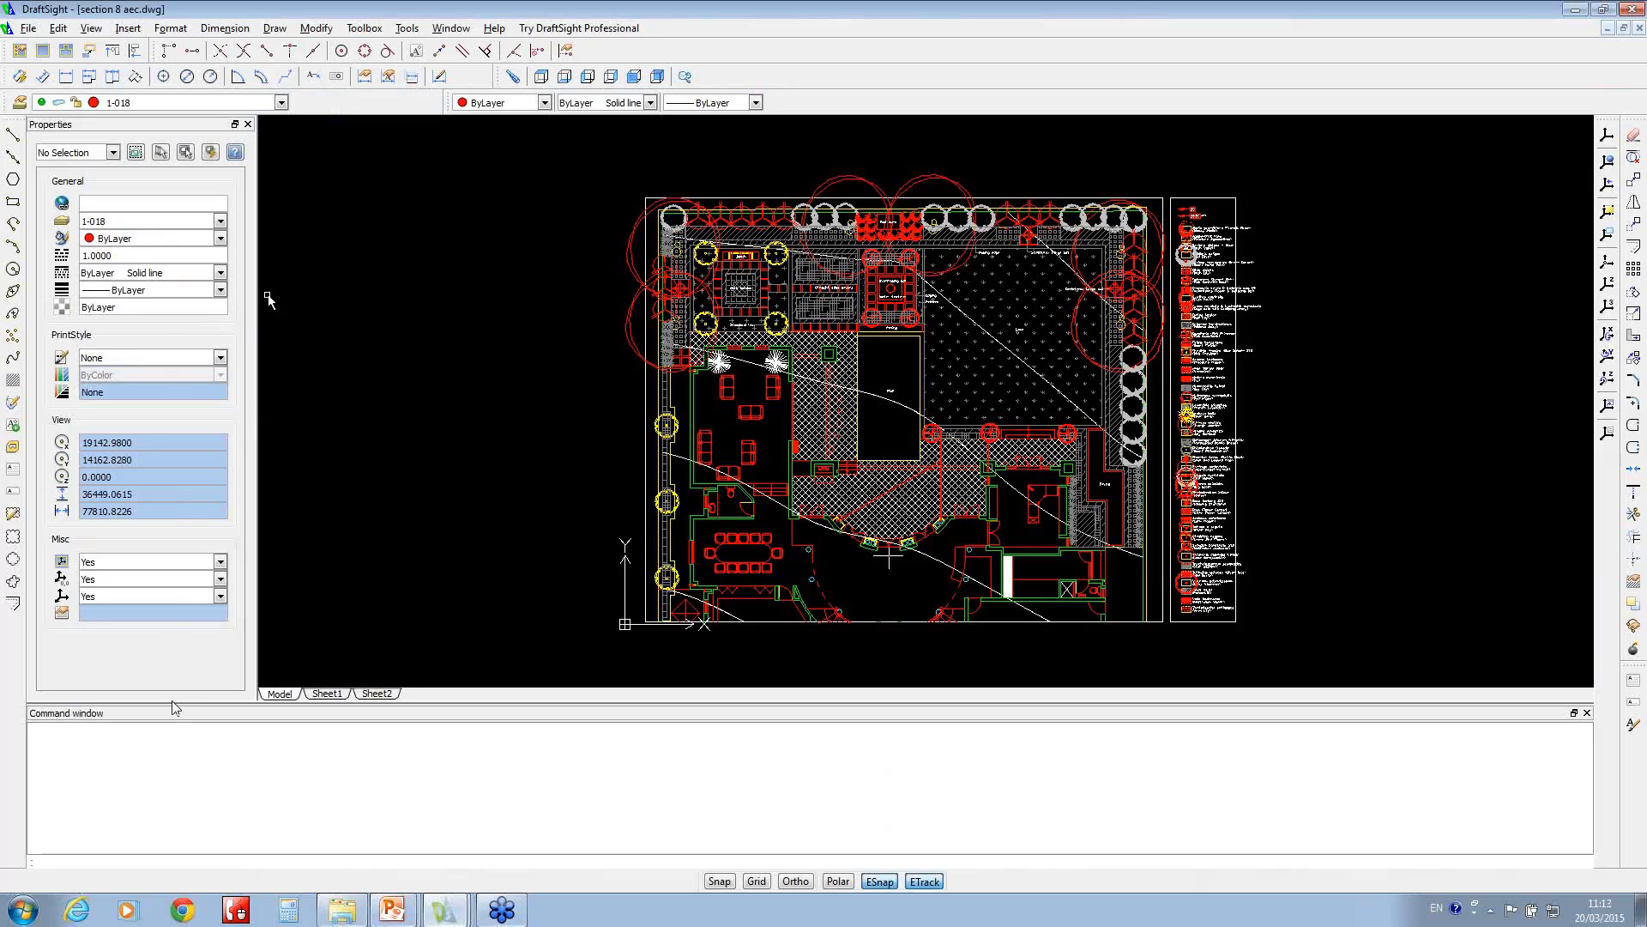
# Step: Run DELETELAYER and confirm removing the General_Working_and_scratch_are layer with its entities
pyautogui.write('delete')
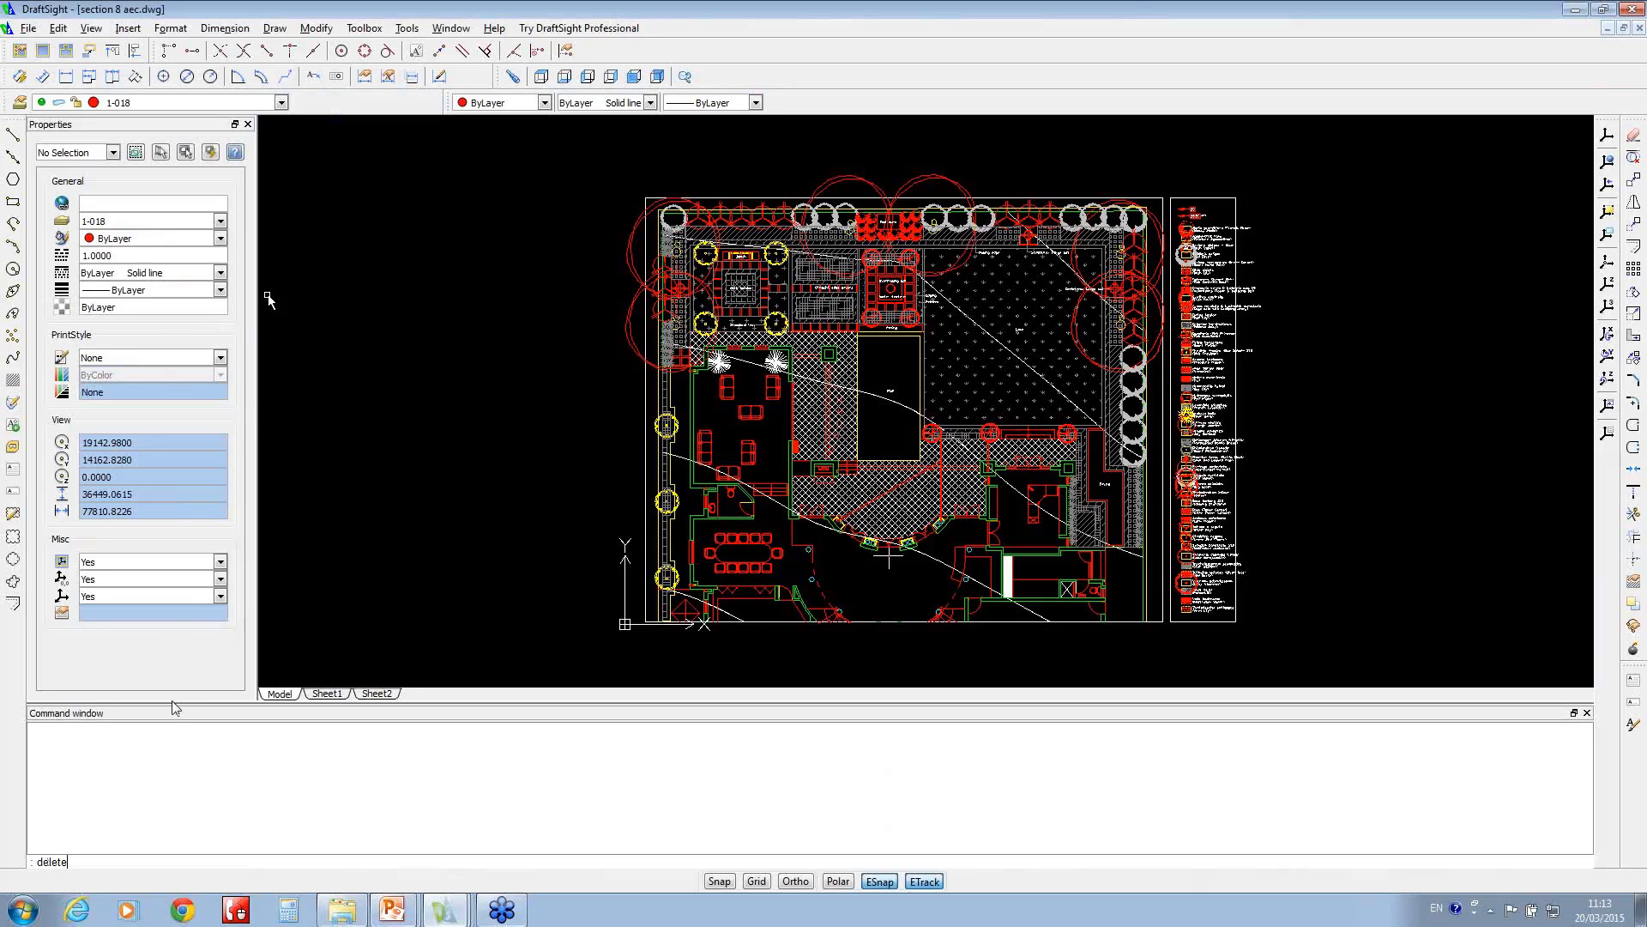
pyautogui.write('layer')
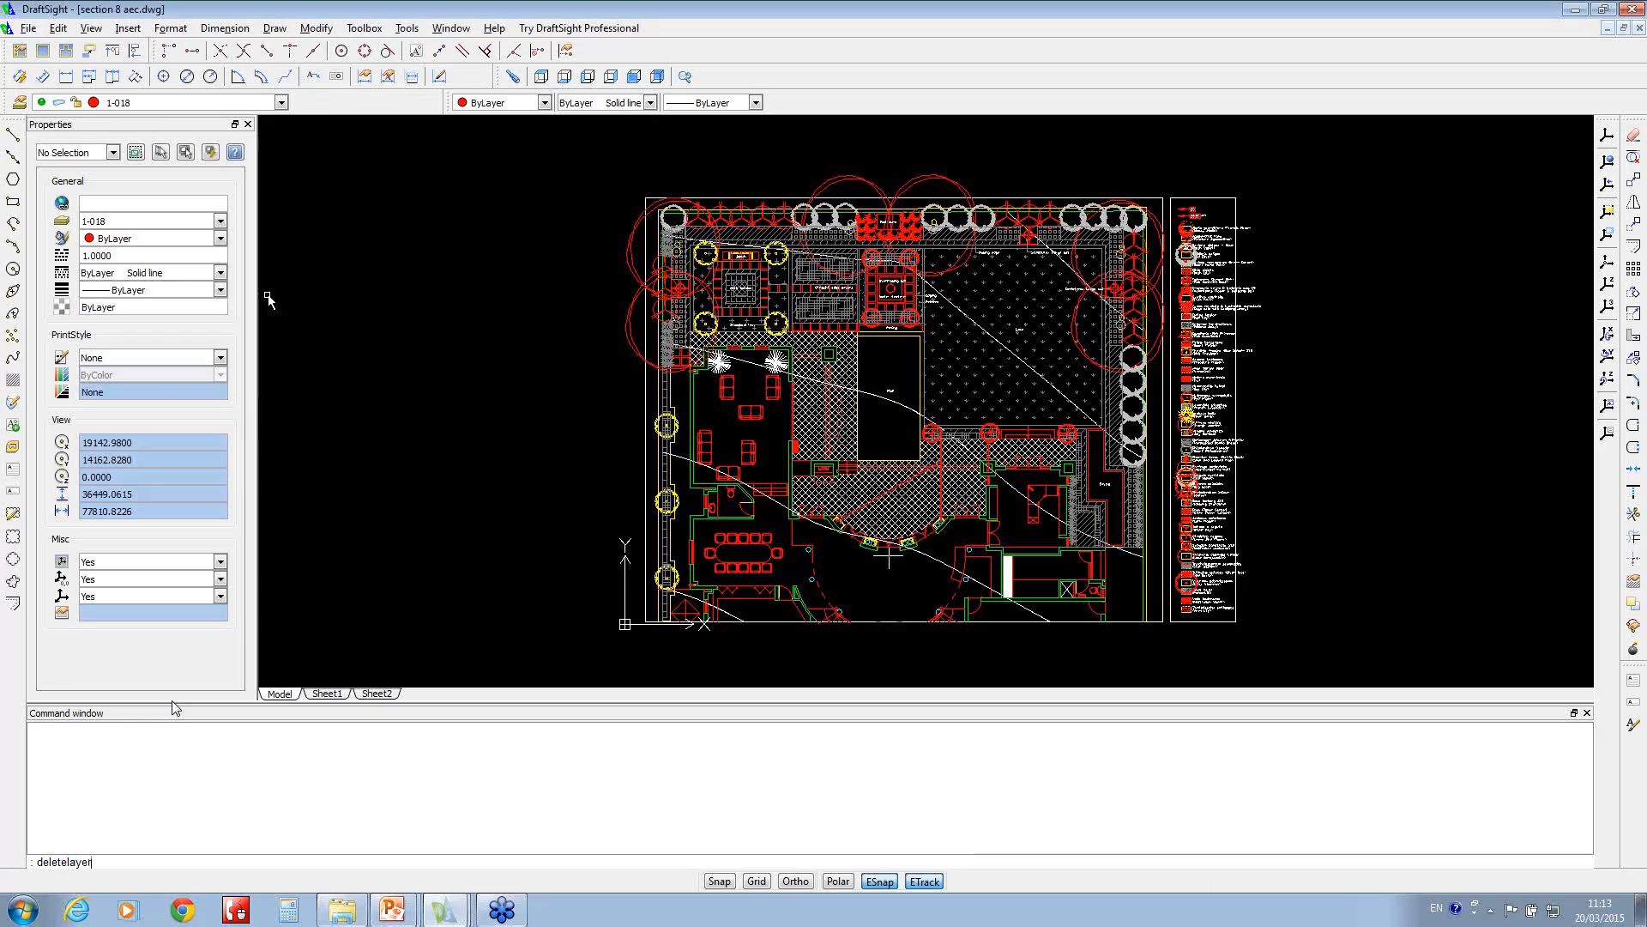
pyautogui.press('Return')
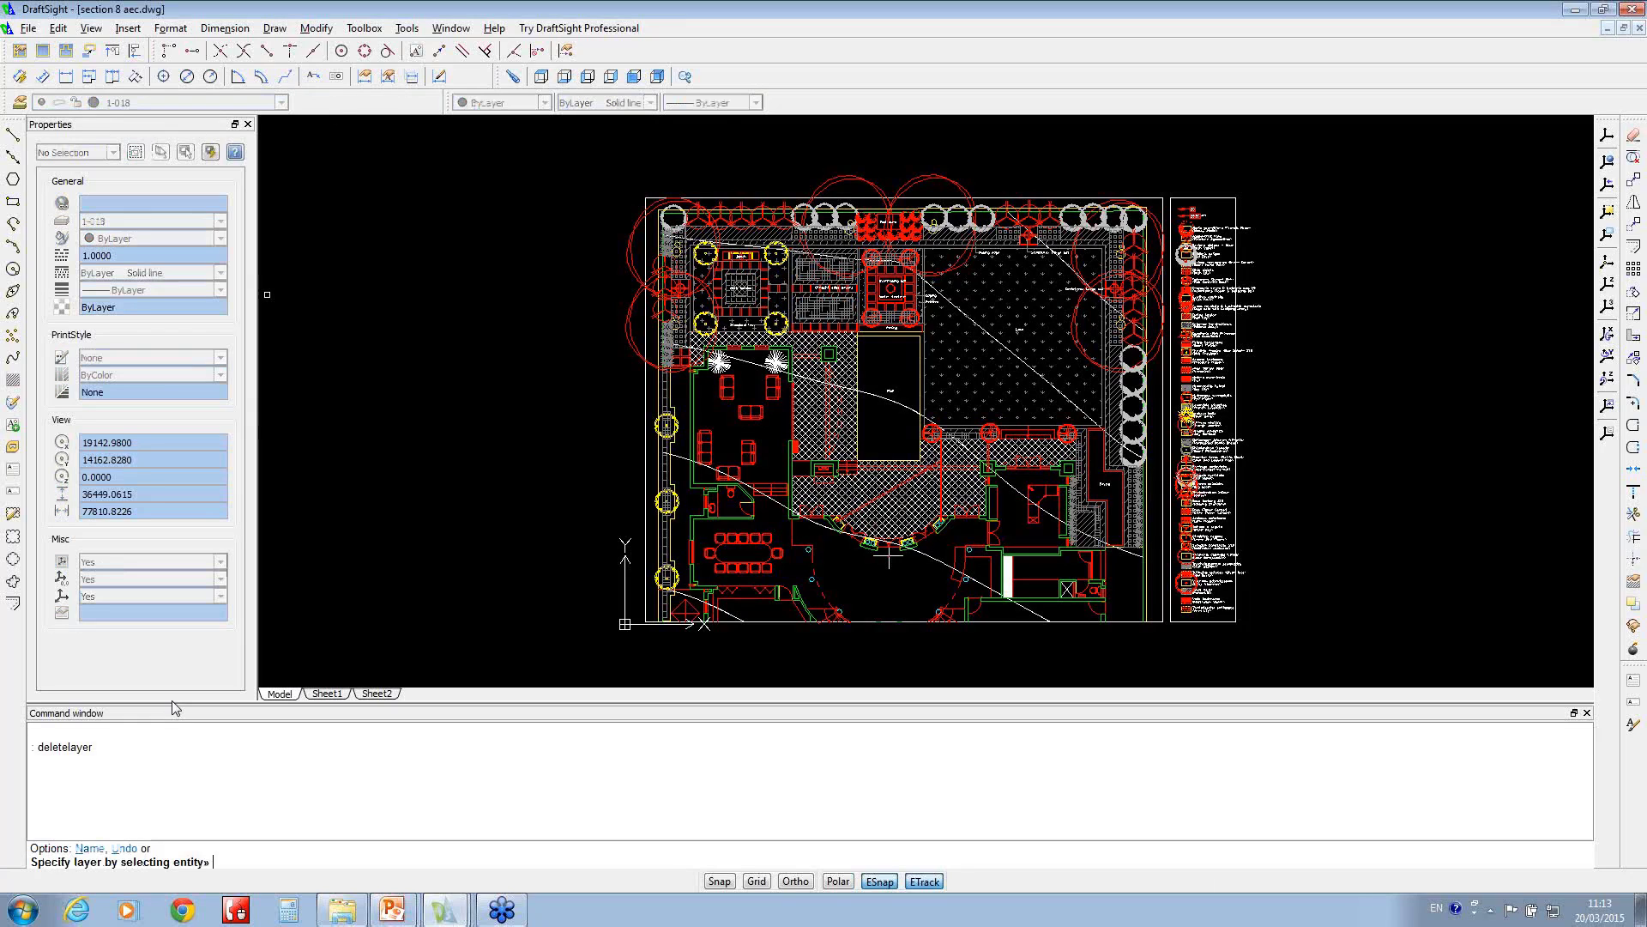
pyautogui.moveTo(128, 843)
pyautogui.write('y')
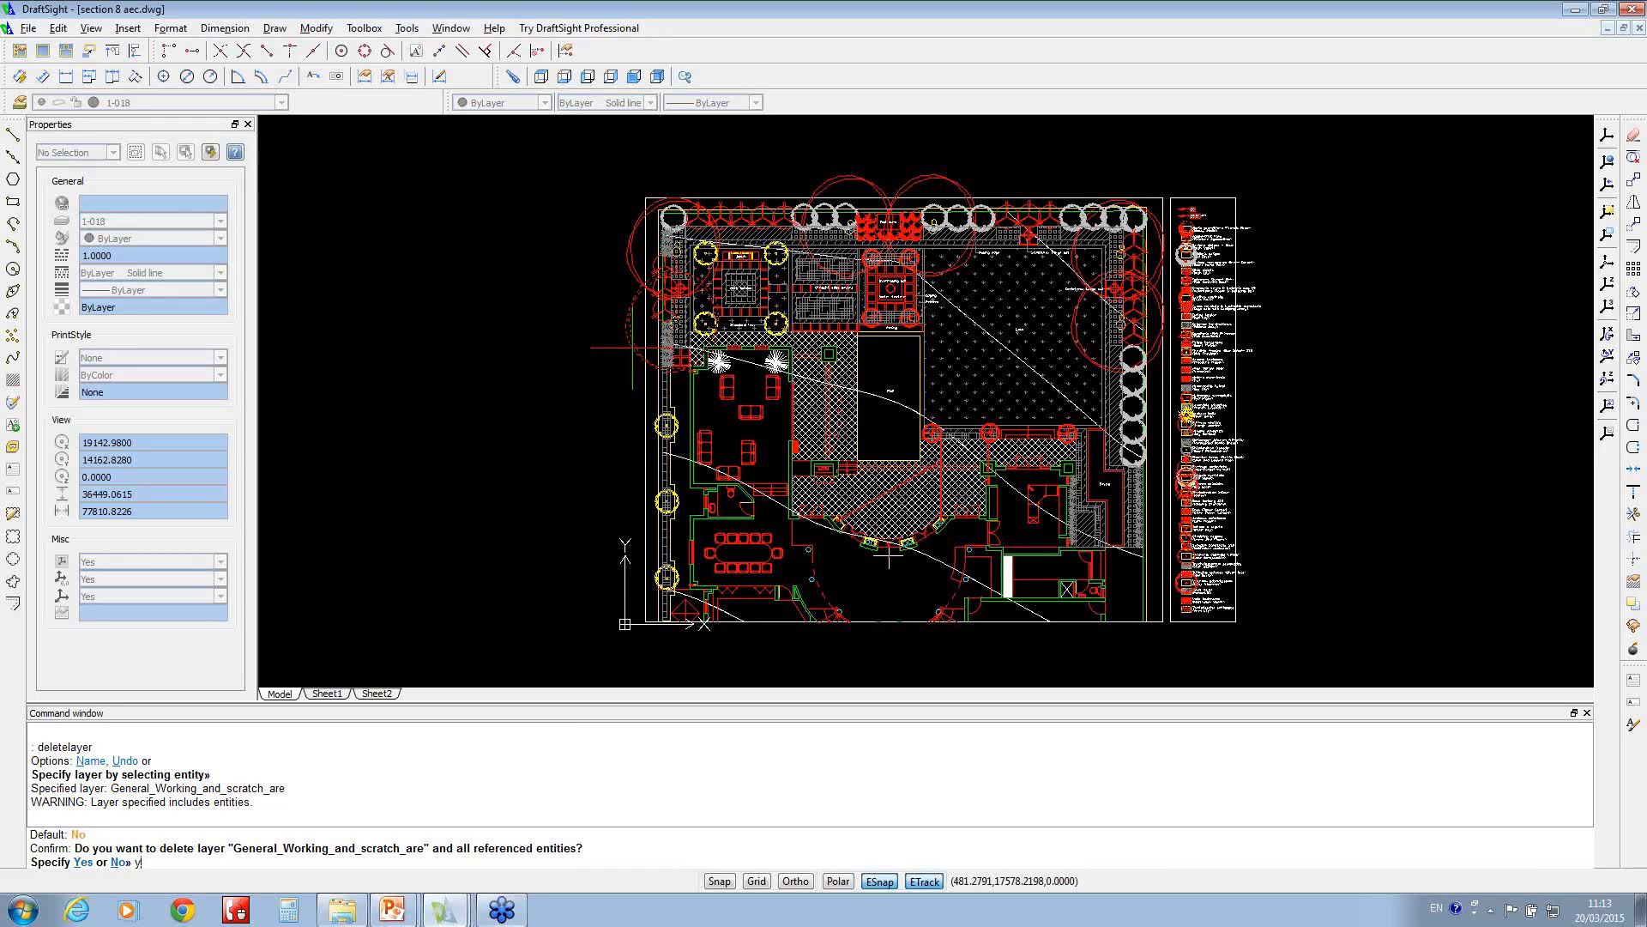
pyautogui.press('Return')
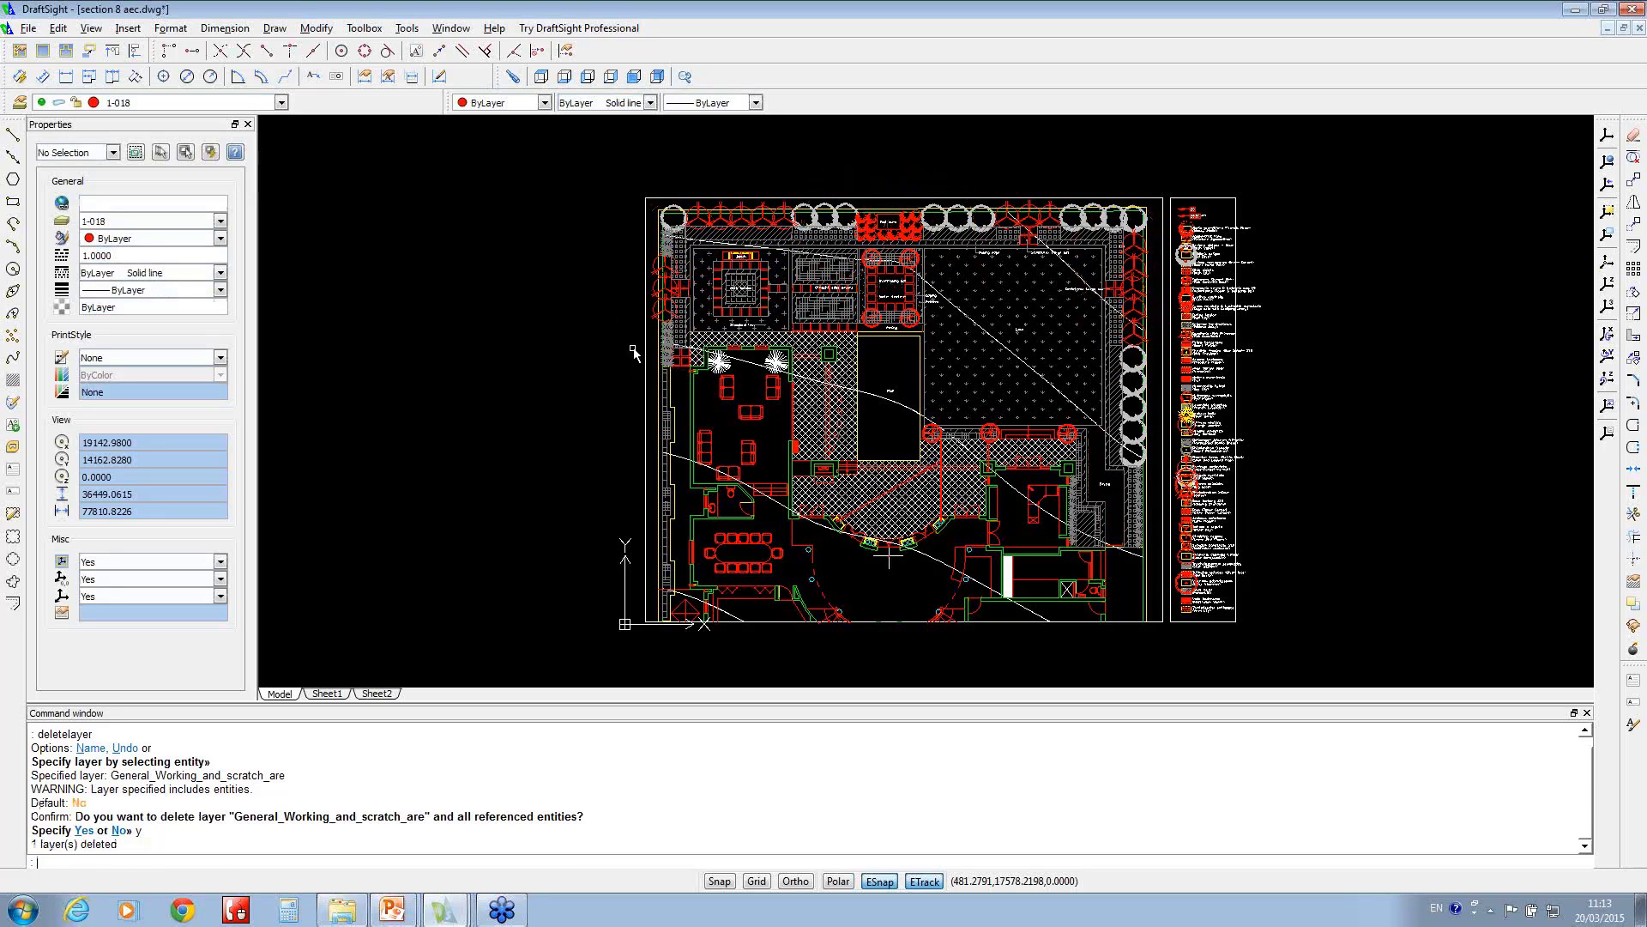
pyautogui.moveTo(500, 305)
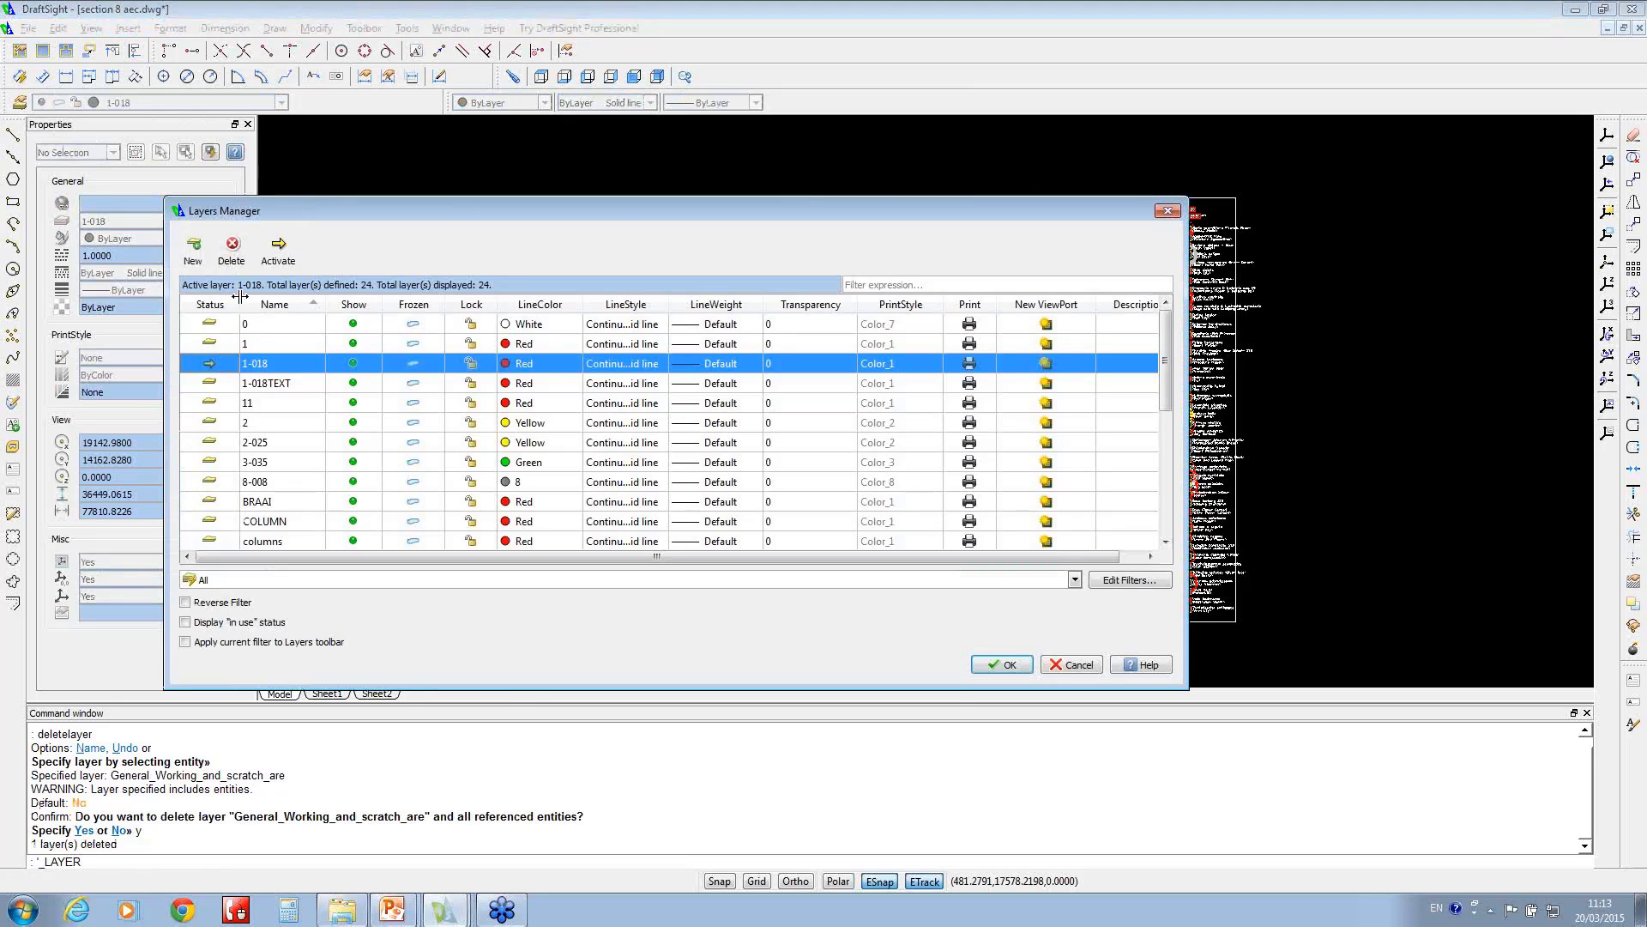
pyautogui.moveTo(376, 436)
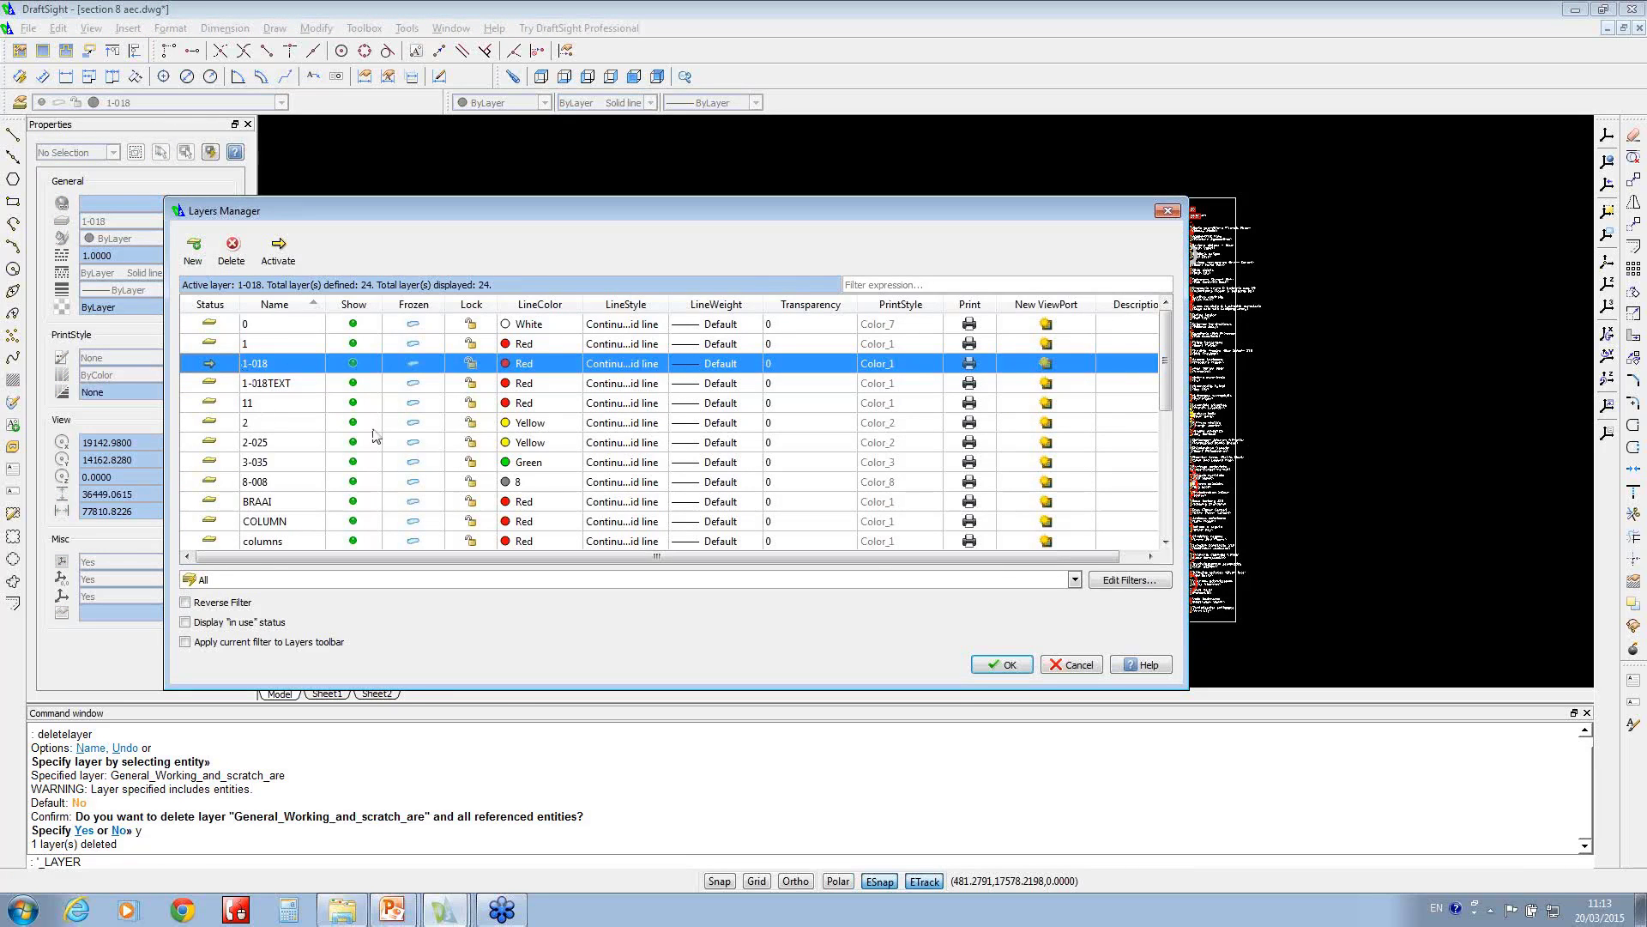
pyautogui.click(999, 664)
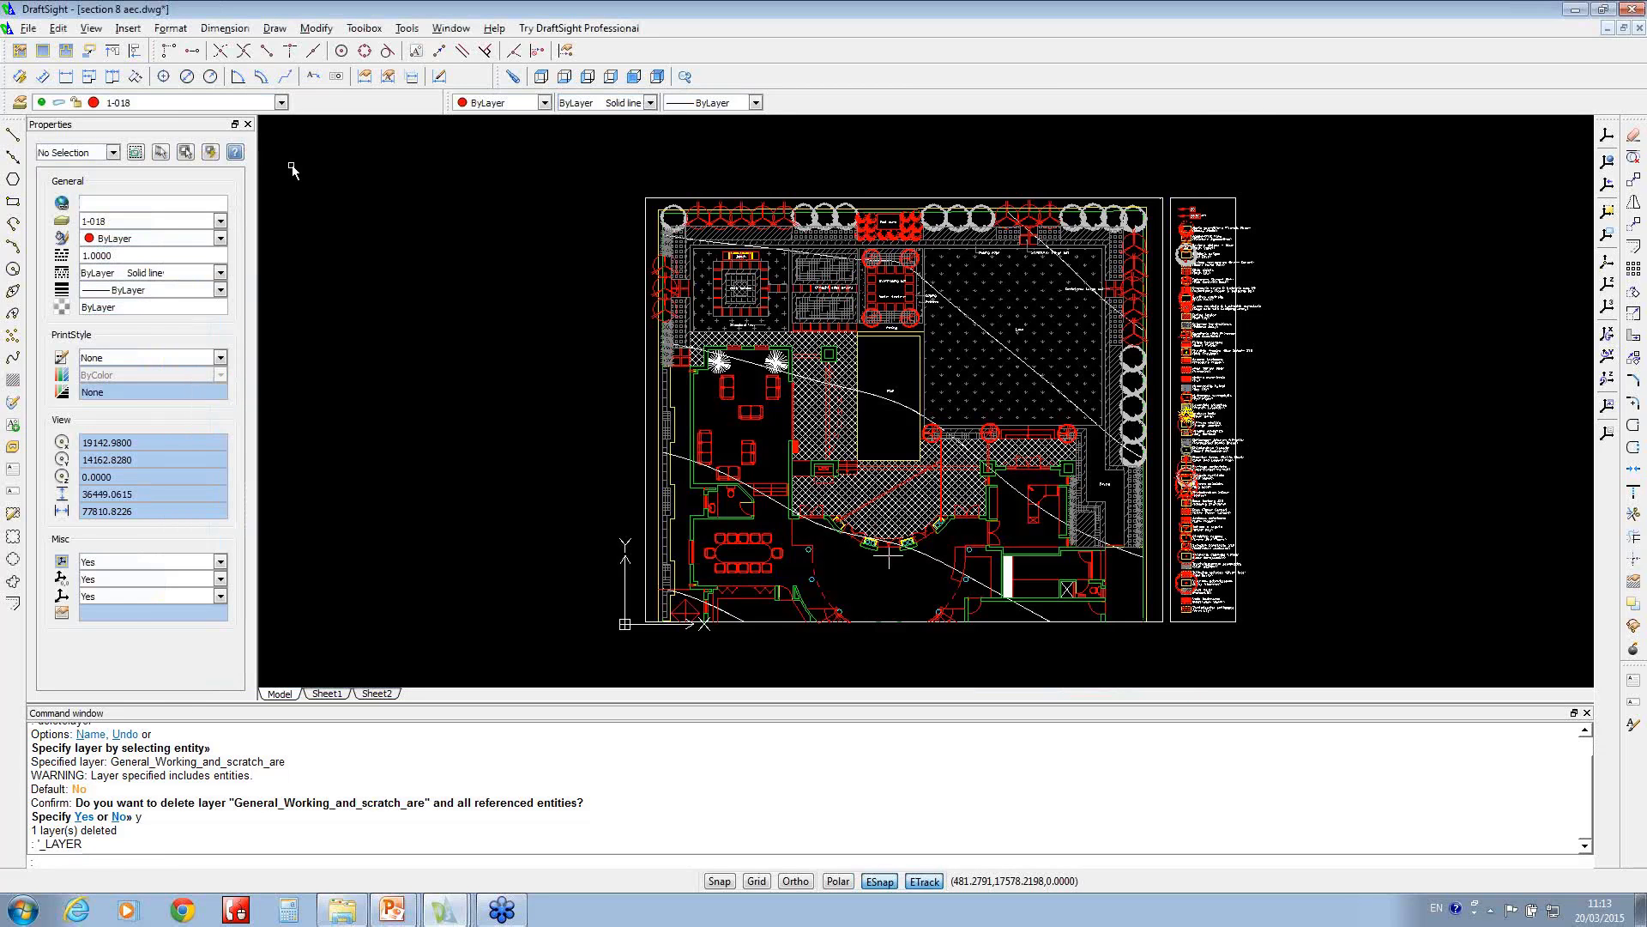